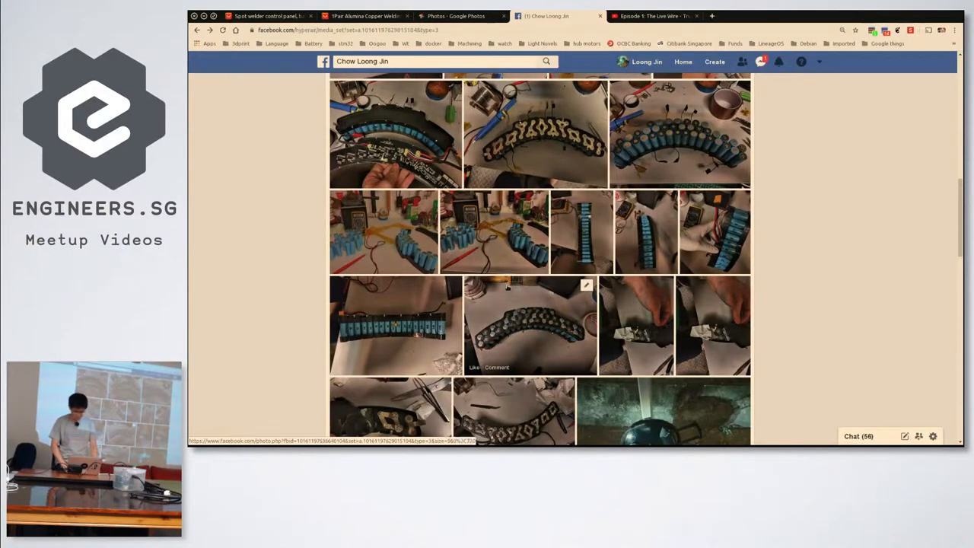
# Step: Look over the Facebook battery pack build album, then move to the Google Photos library
pyautogui.click(653, 15)
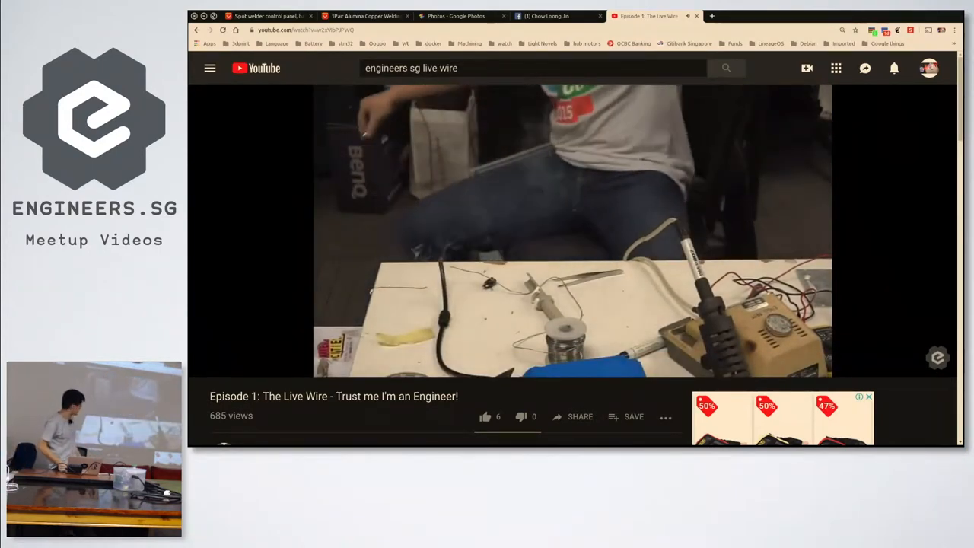
pyautogui.click(549, 15)
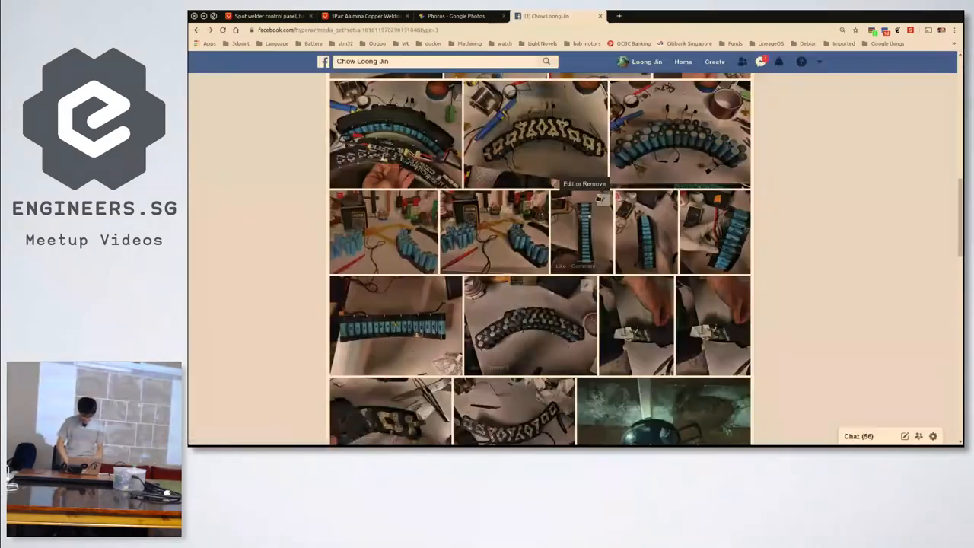
pyautogui.click(456, 15)
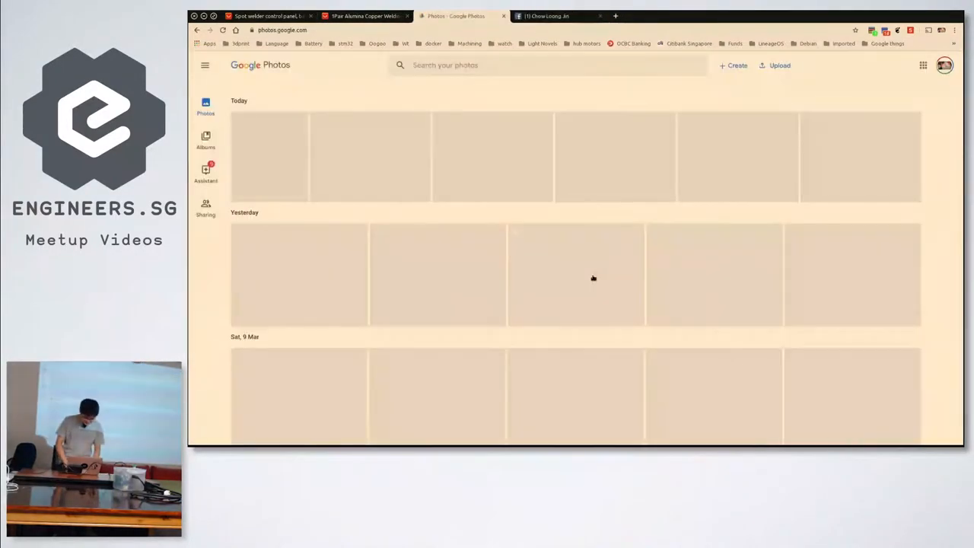
# Step: Show the BTA100 spot welder control panel listing and scroll to its Product Details wiring photo
pyautogui.click(365, 15)
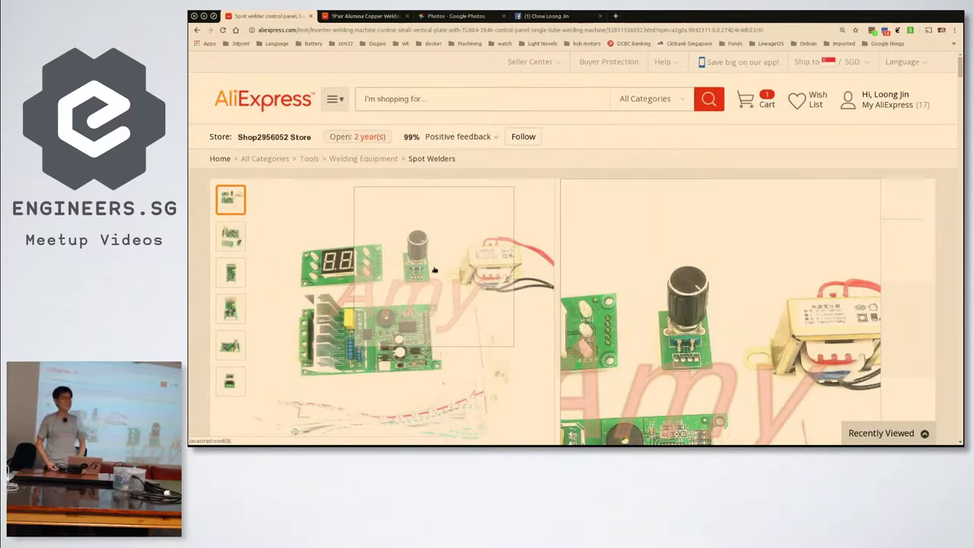
pyautogui.scroll(-3)
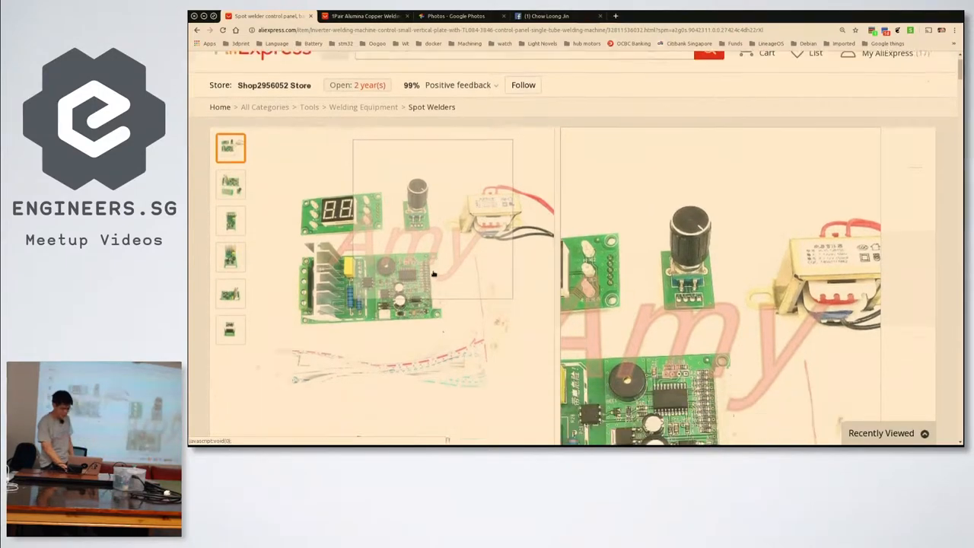
pyautogui.scroll(-3)
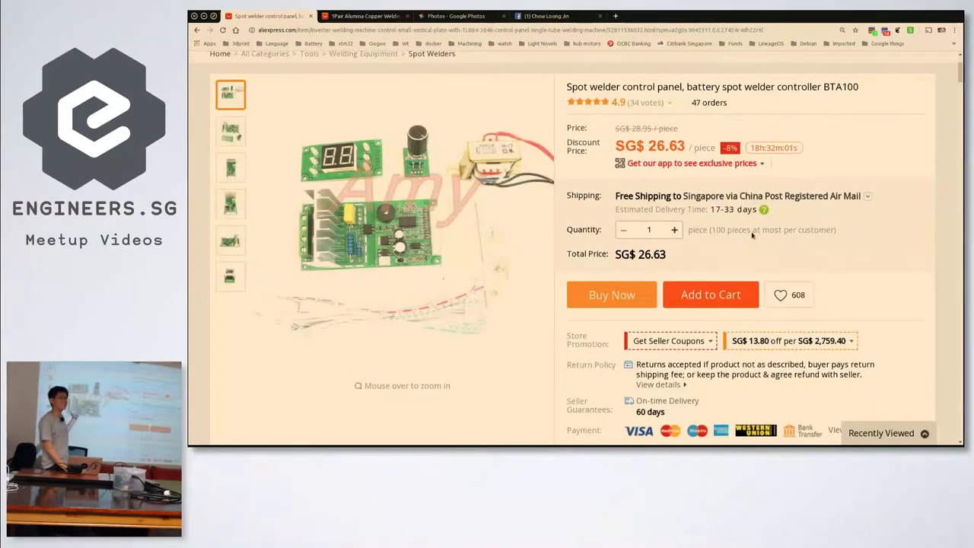
pyautogui.scroll(-3)
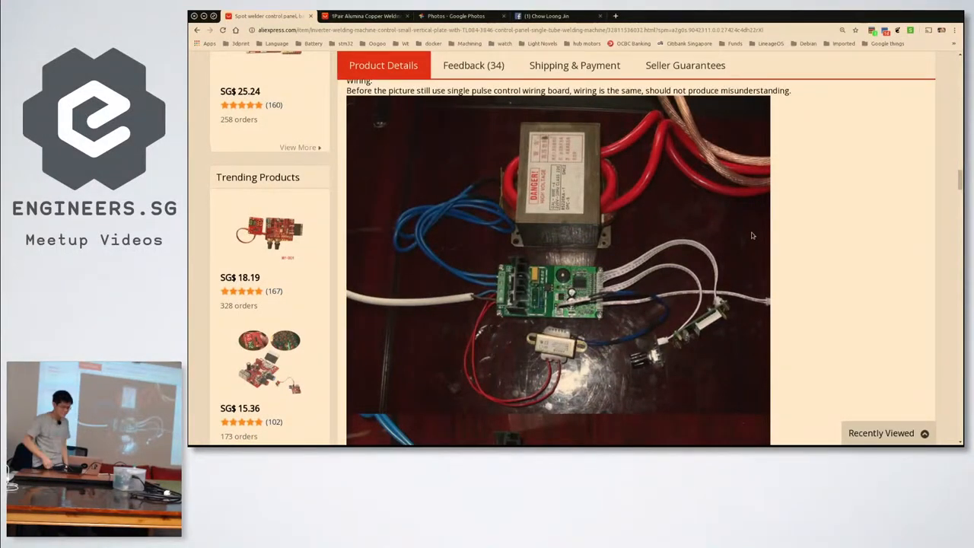
# Step: Examine the transformer and control board wiring photo further down the listing
pyautogui.scroll(-3)
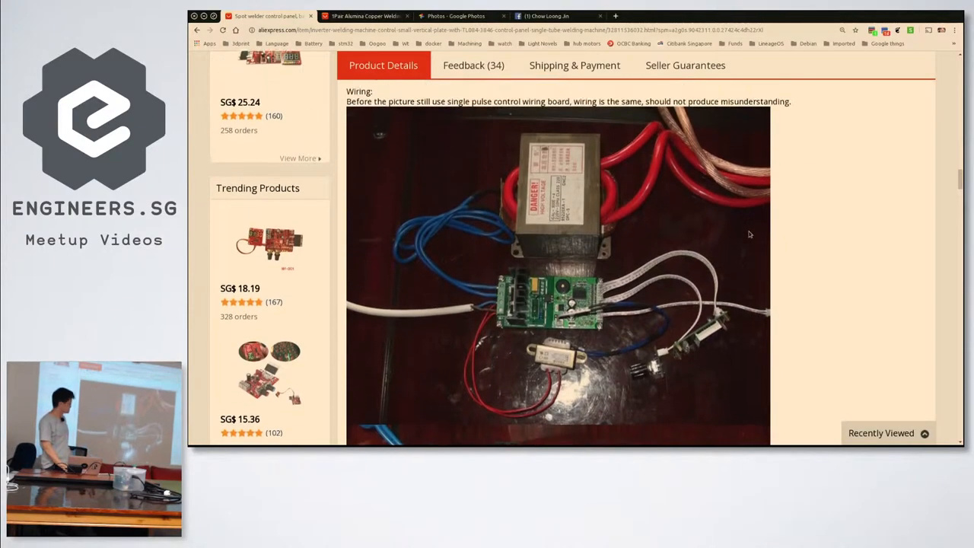
pyautogui.scroll(-3)
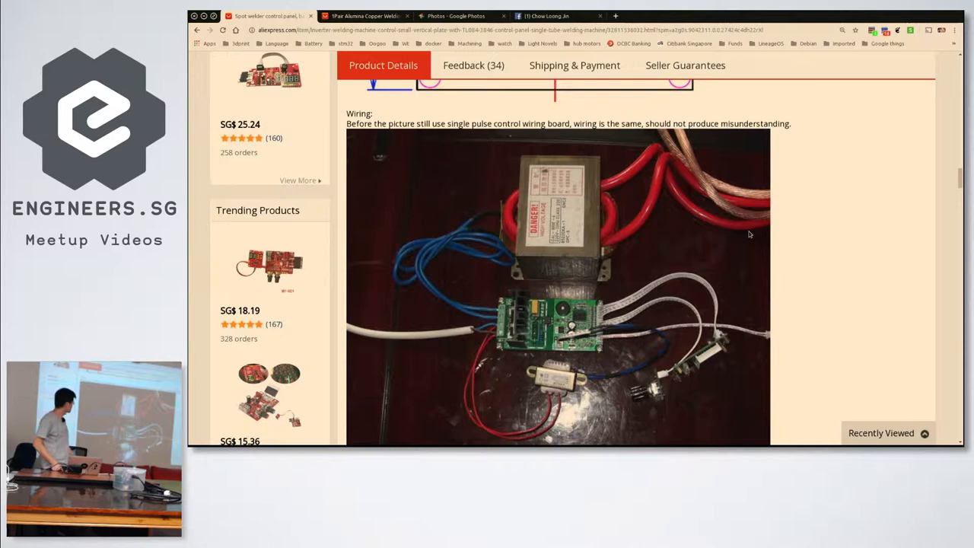
pyautogui.scroll(-3)
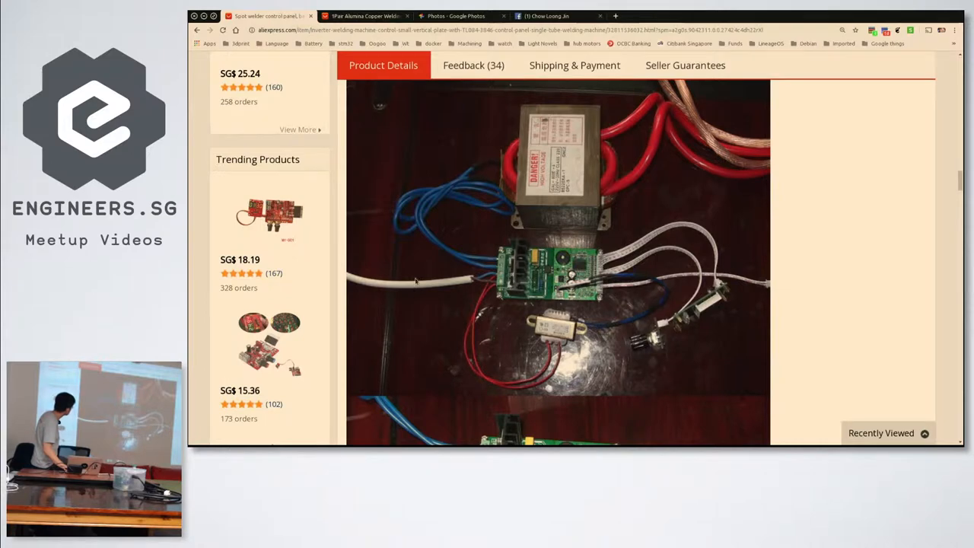
pyautogui.moveTo(466, 277)
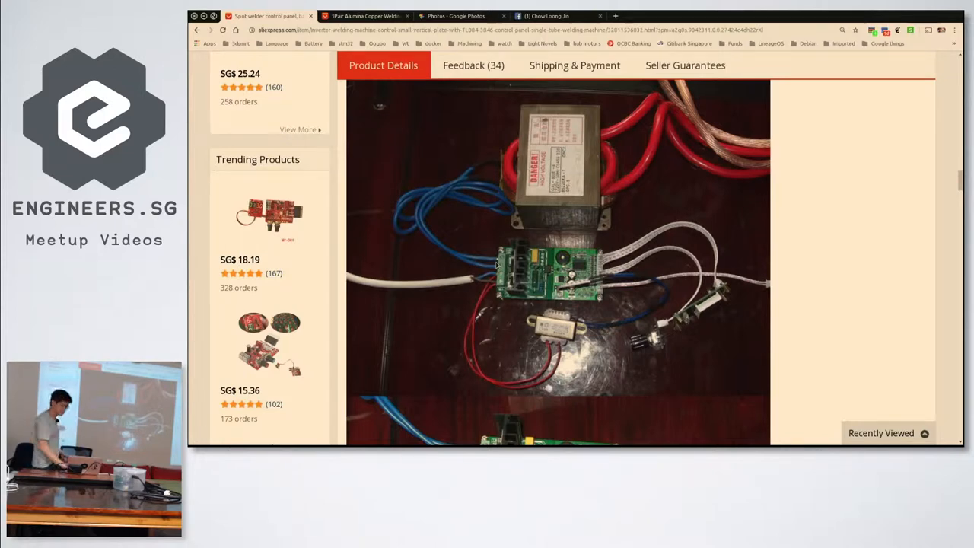
pyautogui.moveTo(516, 176)
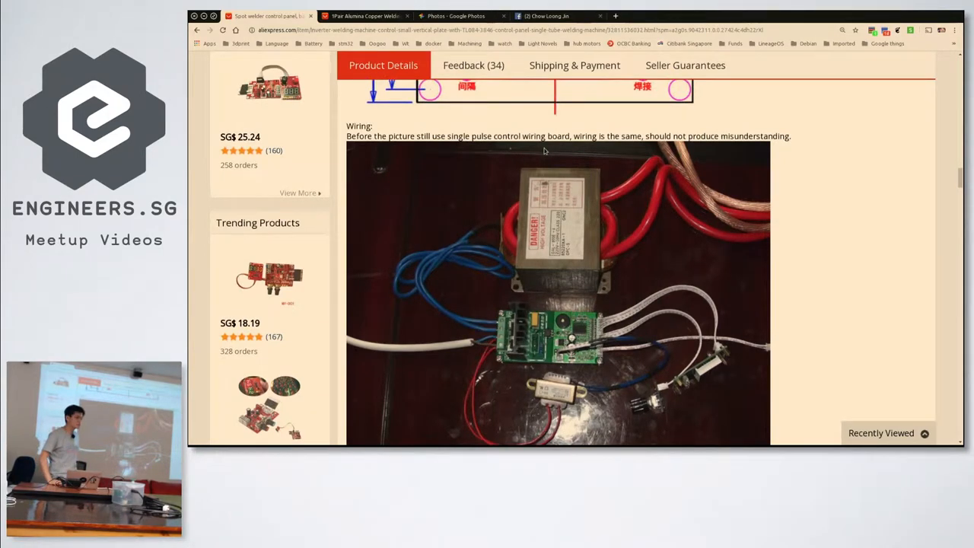
pyautogui.scroll(-3)
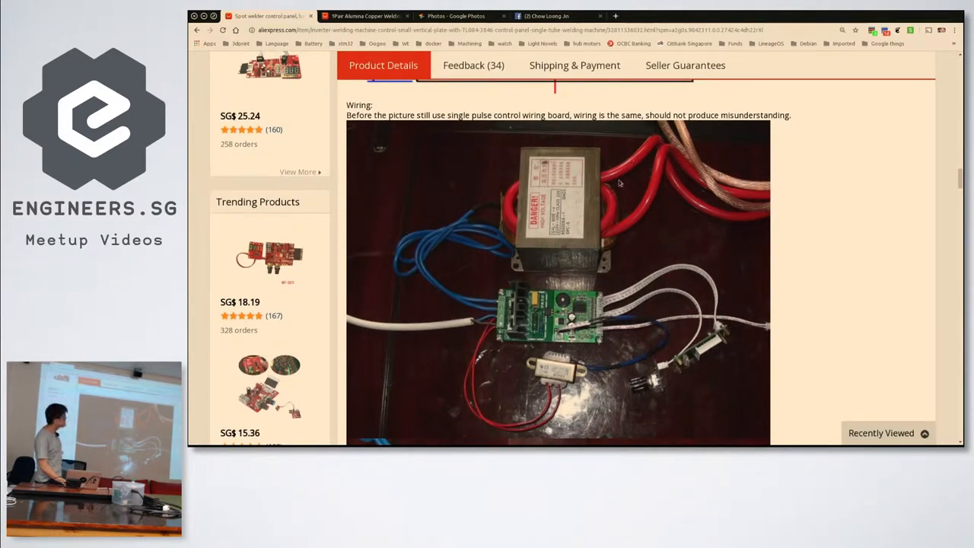
pyautogui.moveTo(606, 247)
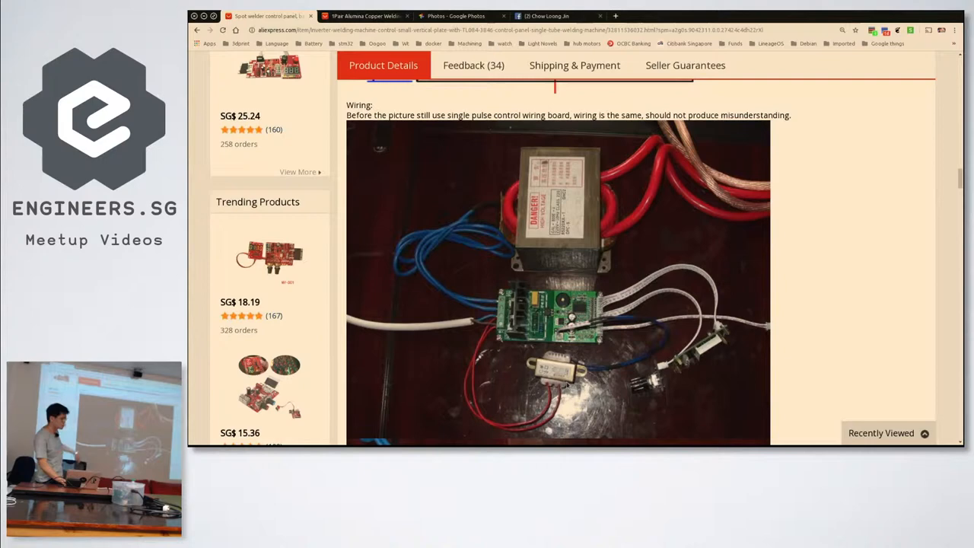
pyautogui.moveTo(501, 210)
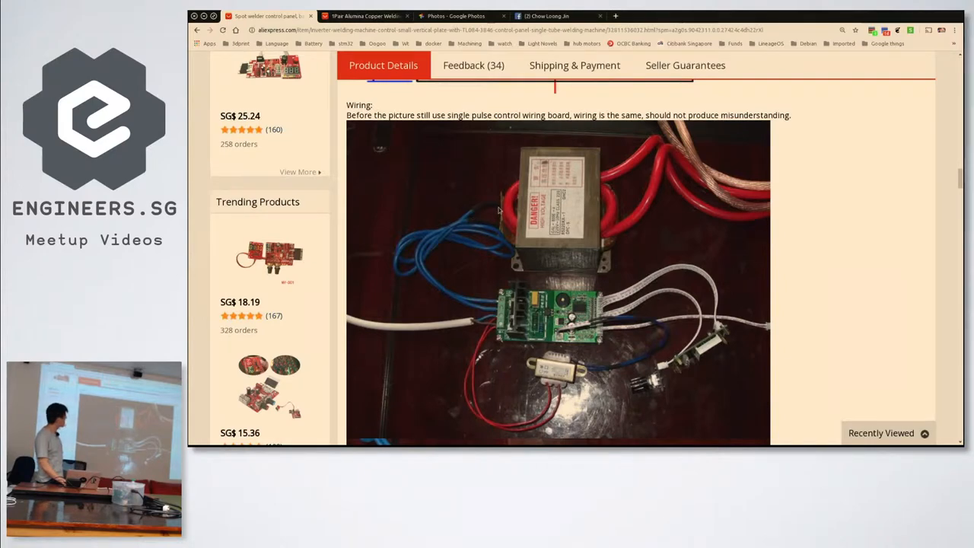
pyautogui.moveTo(534, 198)
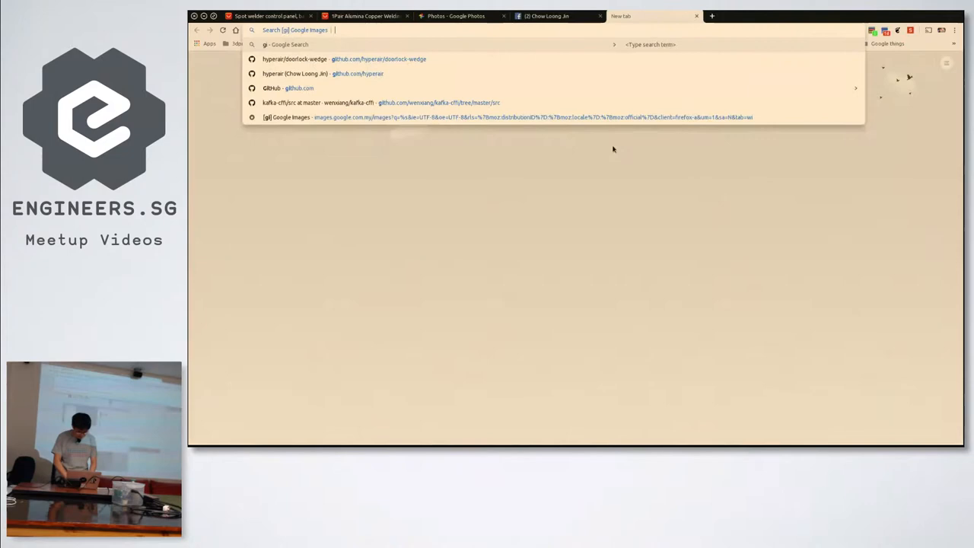
# Step: Search Google Images for 'spot welder' probes and preview the DIY battery tab resistance welder photo
pyautogui.write('spot welder probe')
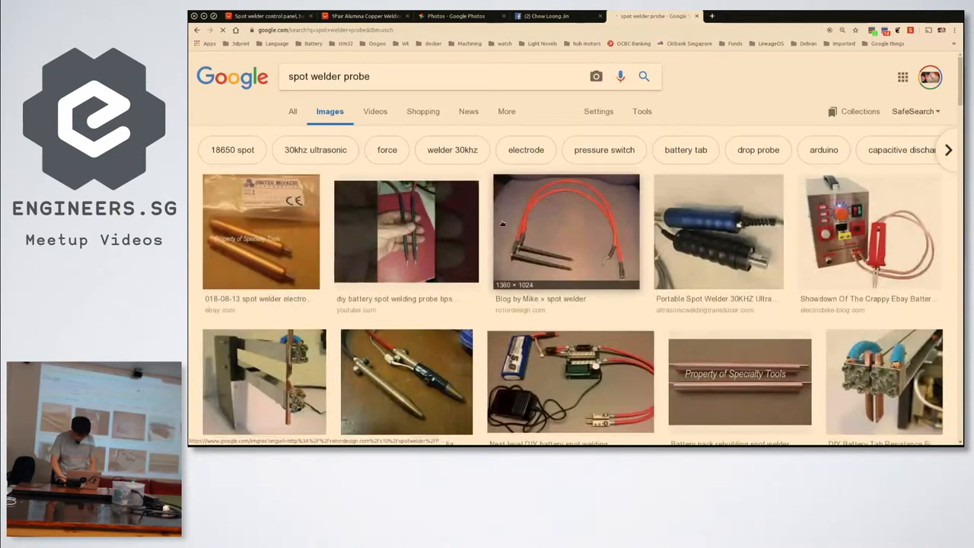
pyautogui.scroll(-3)
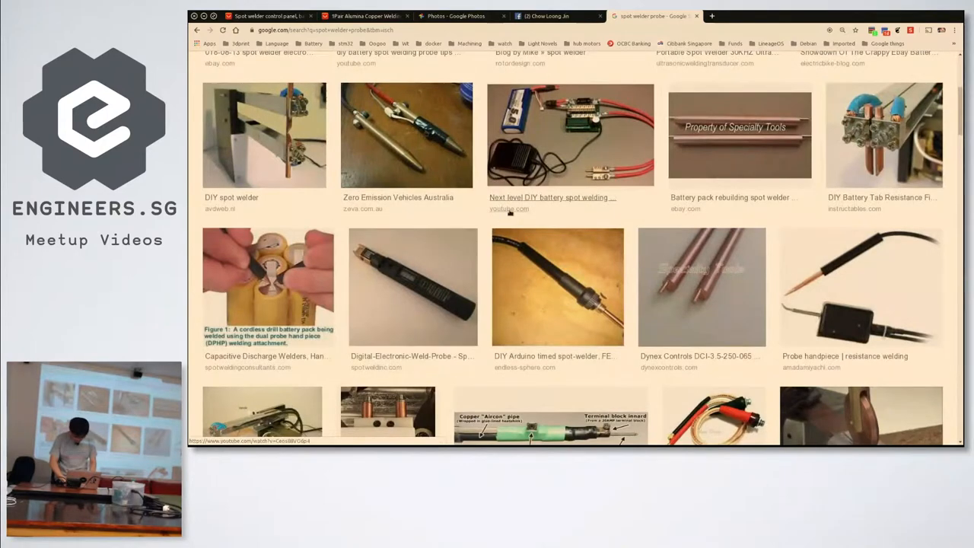
pyautogui.click(883, 134)
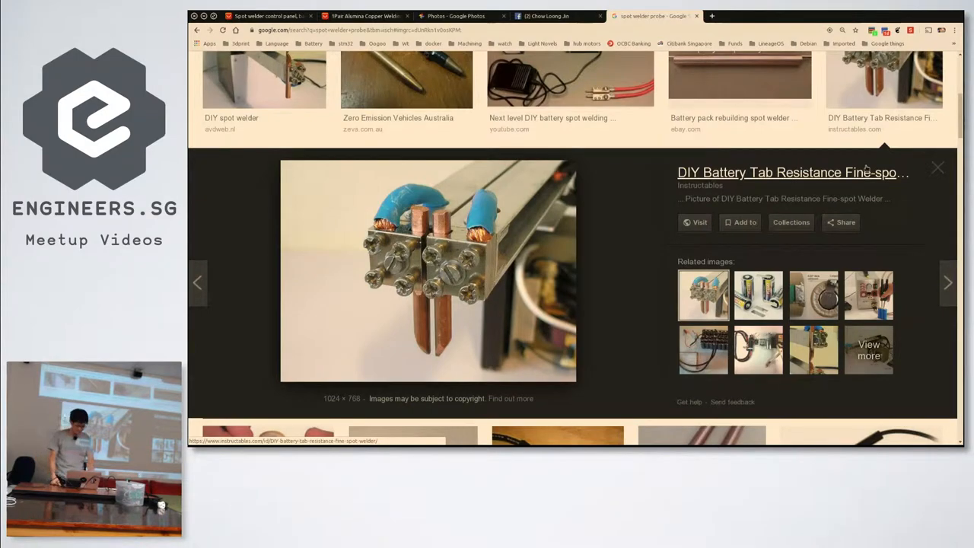
# Step: Return to the AliExpress controller listing and view its control board photos with the digital display
pyautogui.click(363, 16)
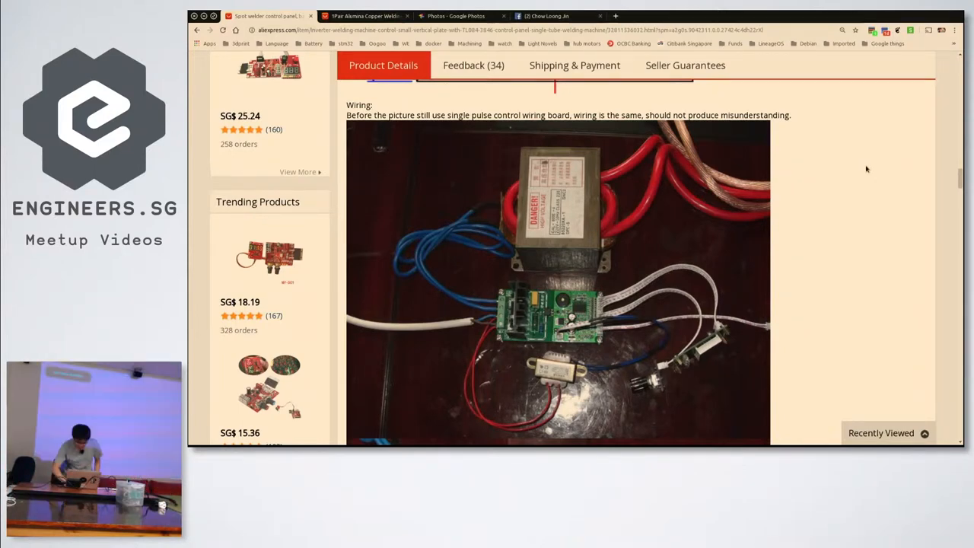
pyautogui.scroll(-3)
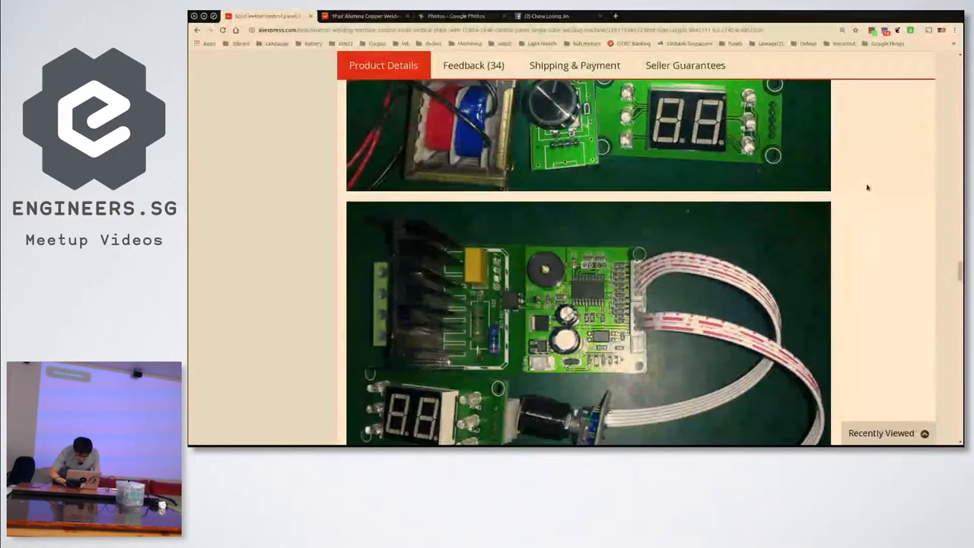